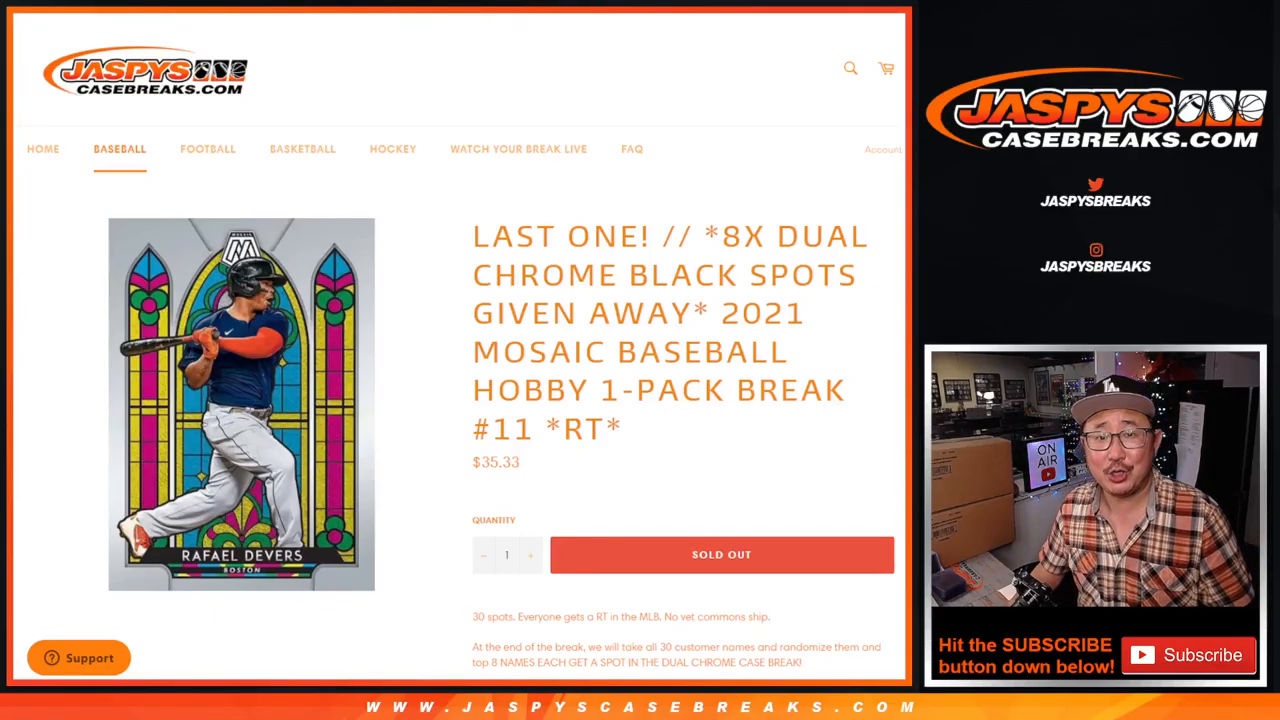
# Step: Return from the page title to the List Randomizer form holding the 30 customer names
pyautogui.moveTo(722, 313); pyautogui.dragTo(725, 390)
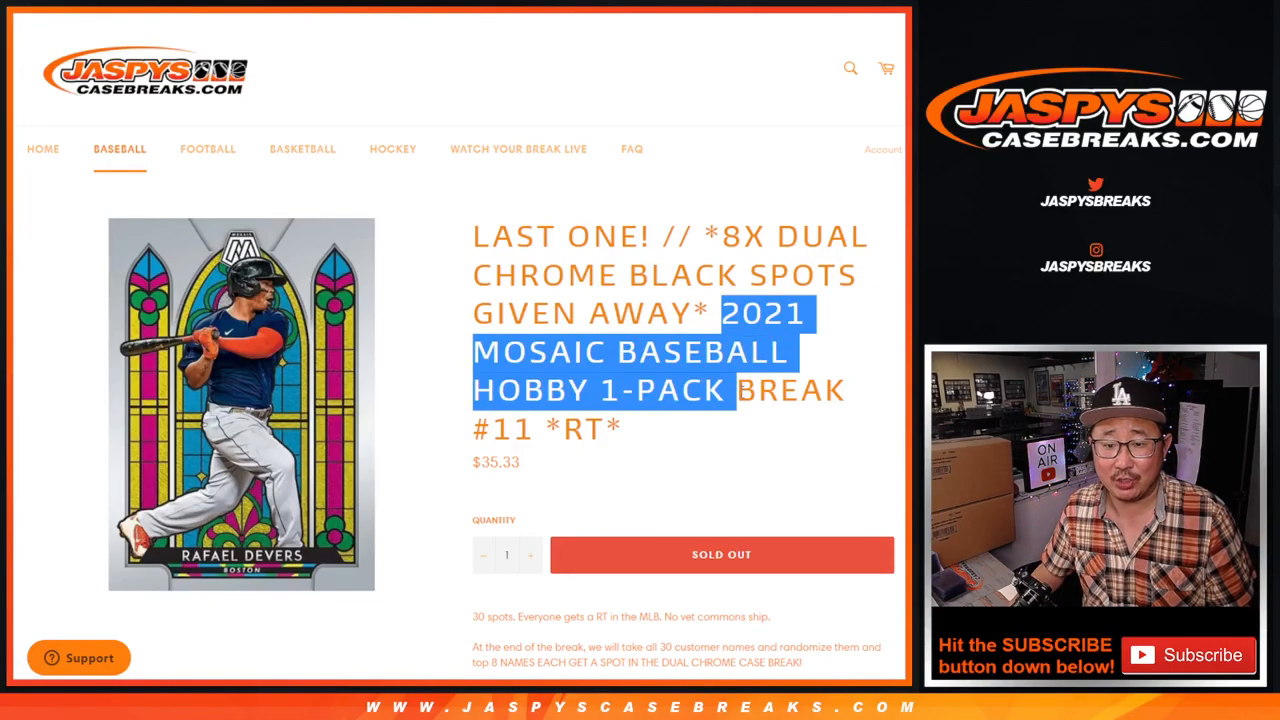
pyautogui.click(745, 398)
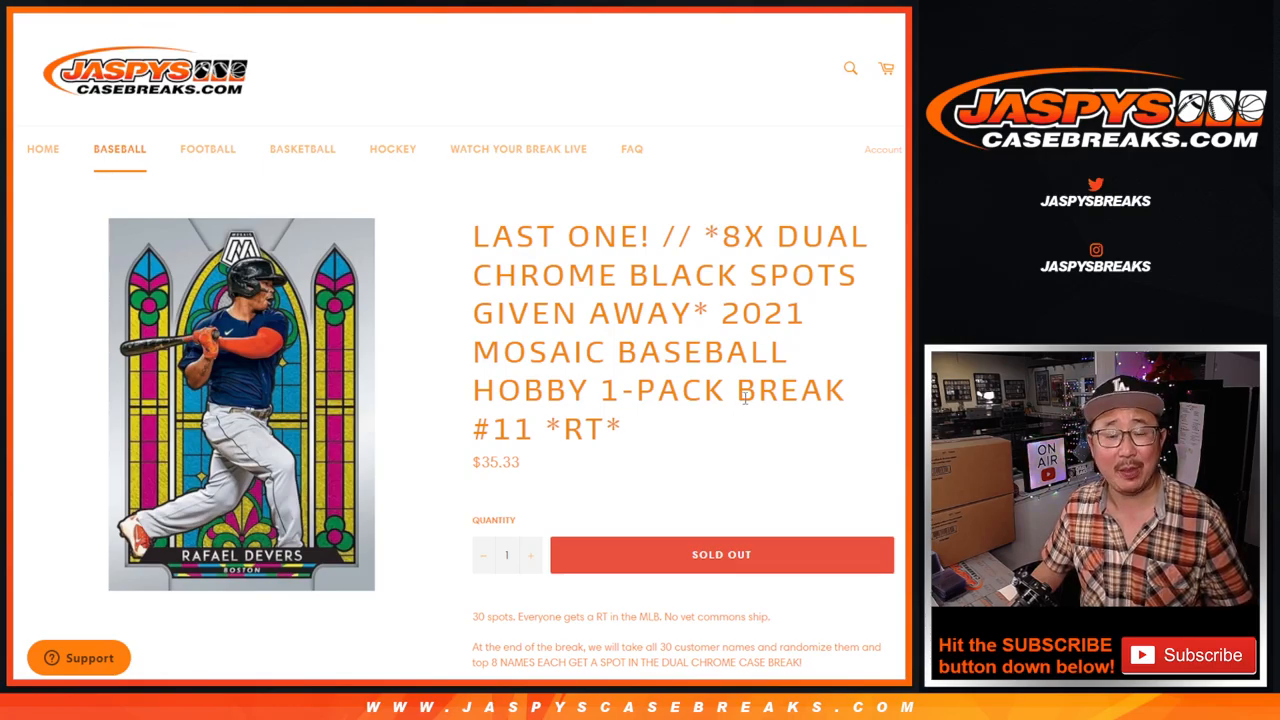
pyautogui.doubleClick(504, 428)
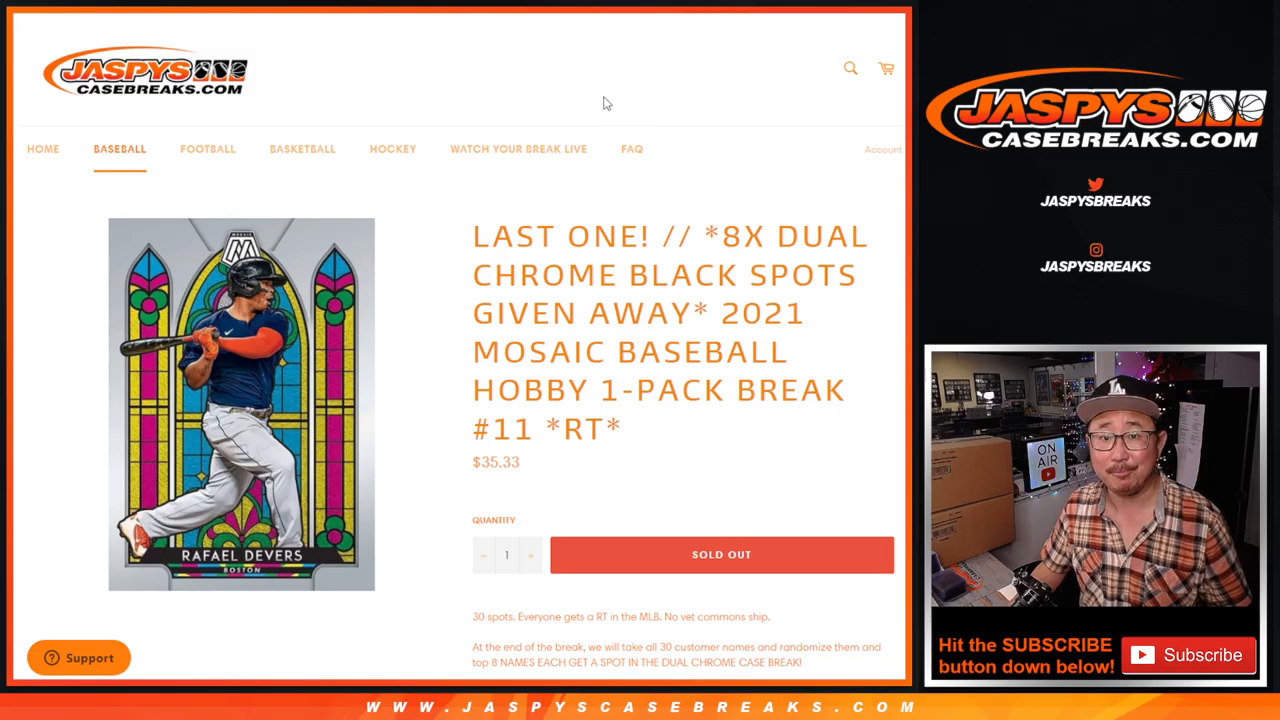
pyautogui.moveTo(573, 84)
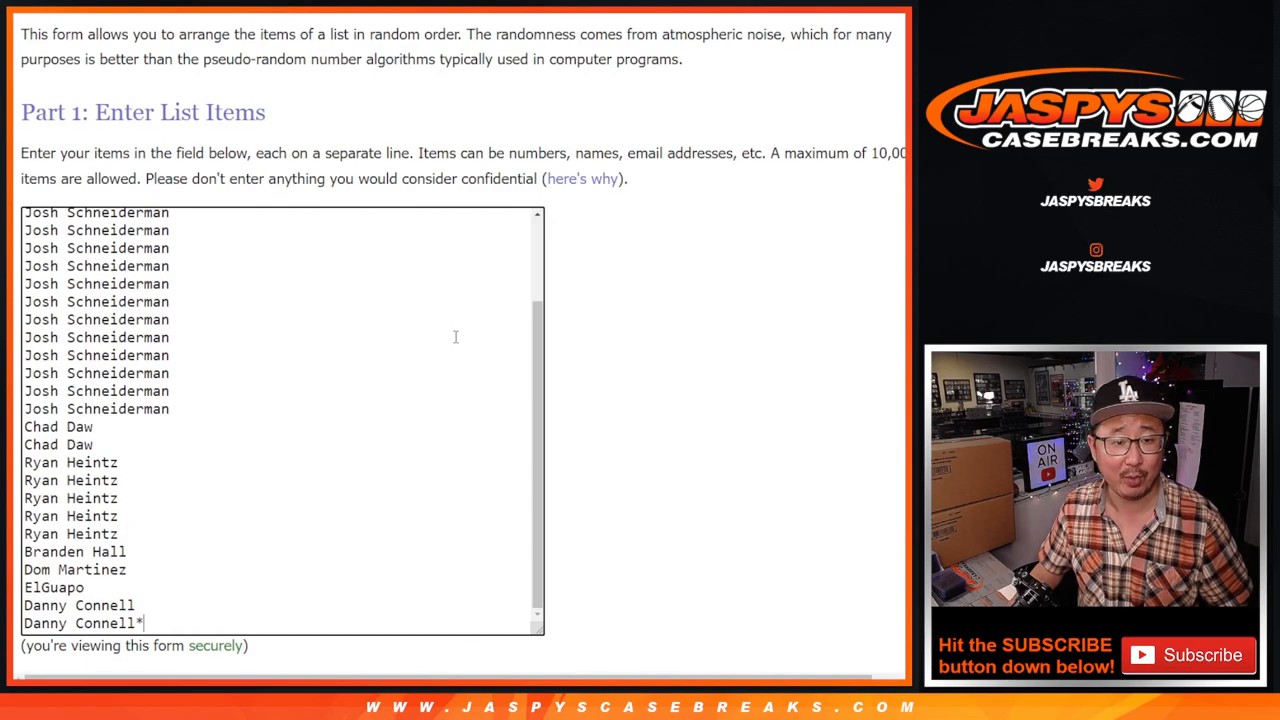
pyautogui.moveTo(412, 461)
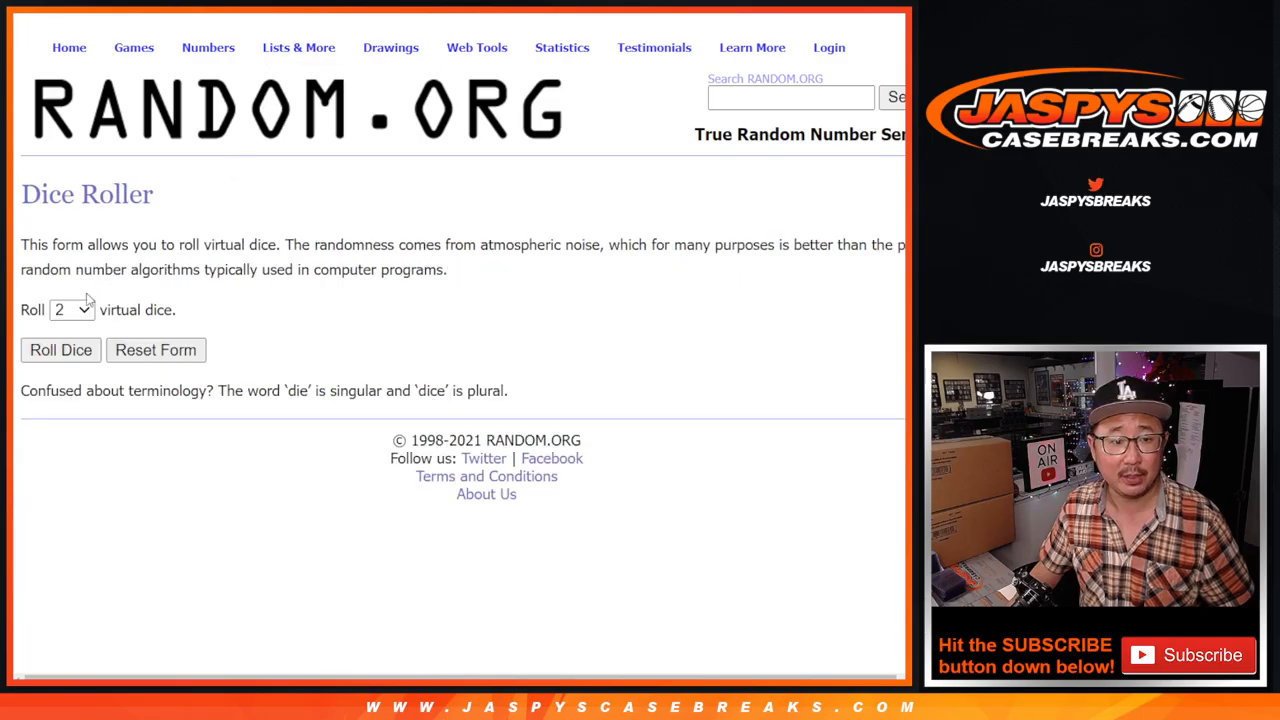
pyautogui.click(61, 350)
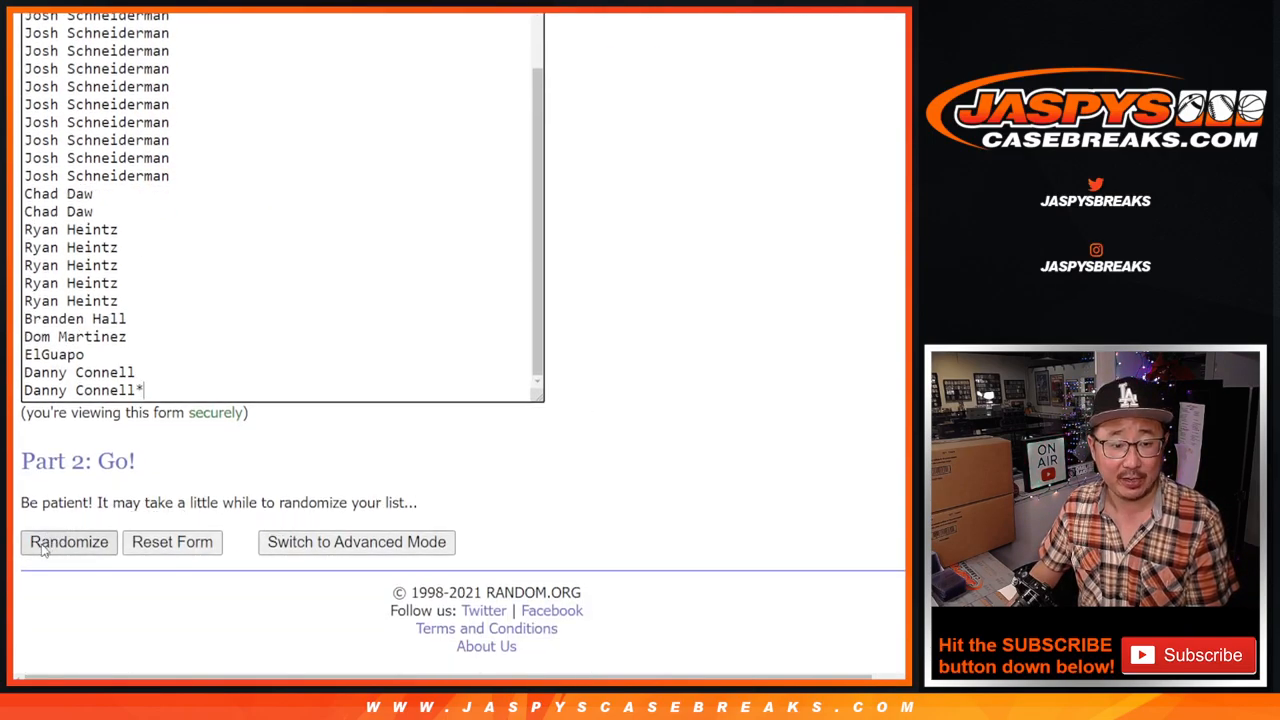
# Step: Randomize the 30 customer names, then reshuffle them once more with Again!
pyautogui.click(68, 542)
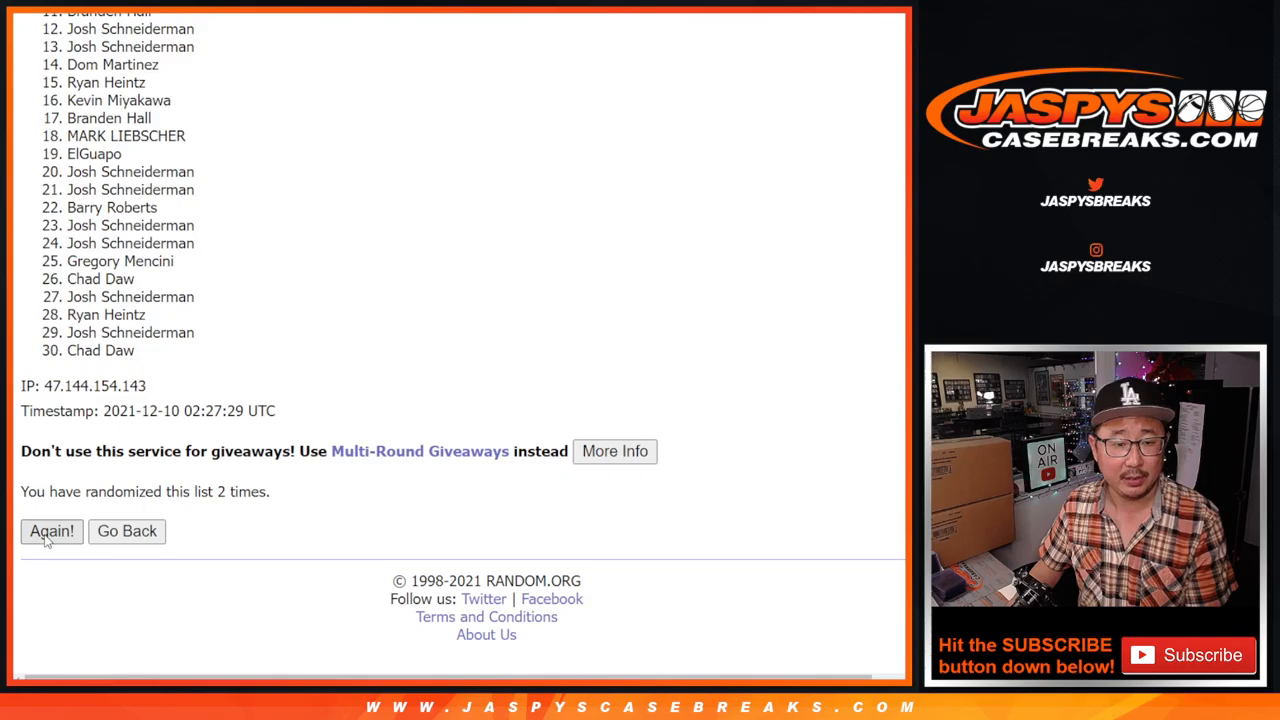
pyautogui.click(51, 531)
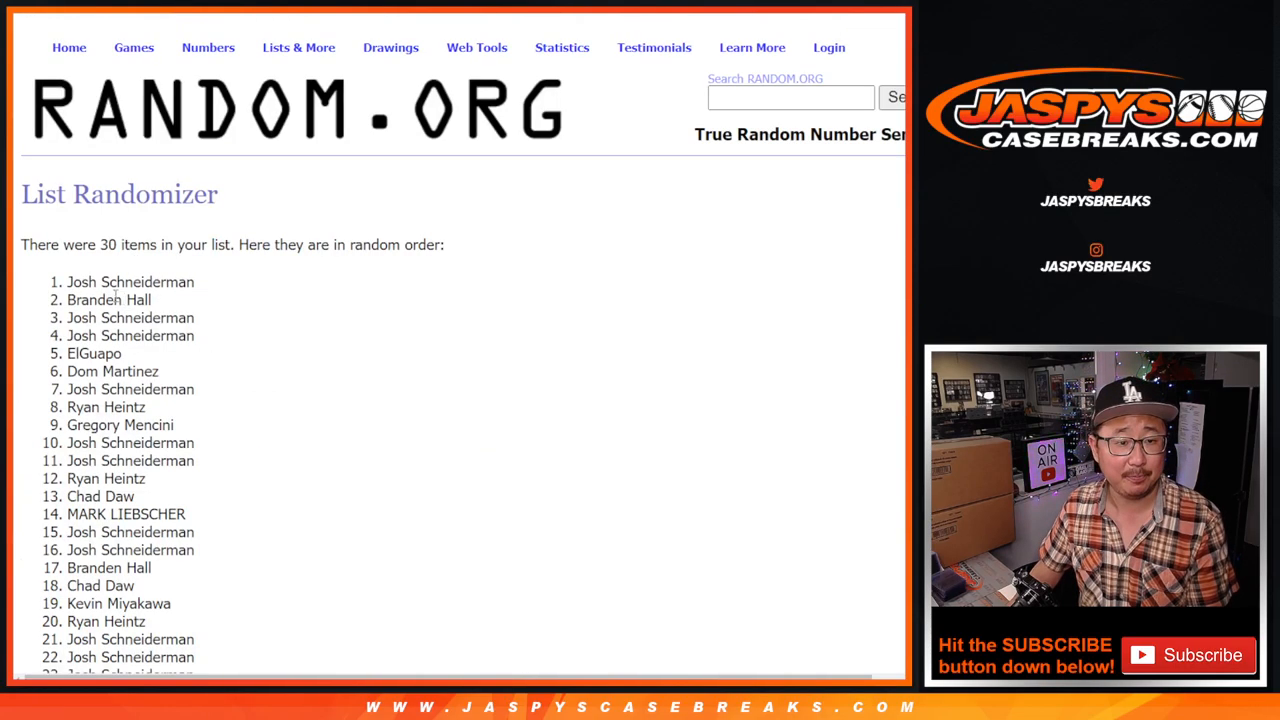
pyautogui.scroll(-3)
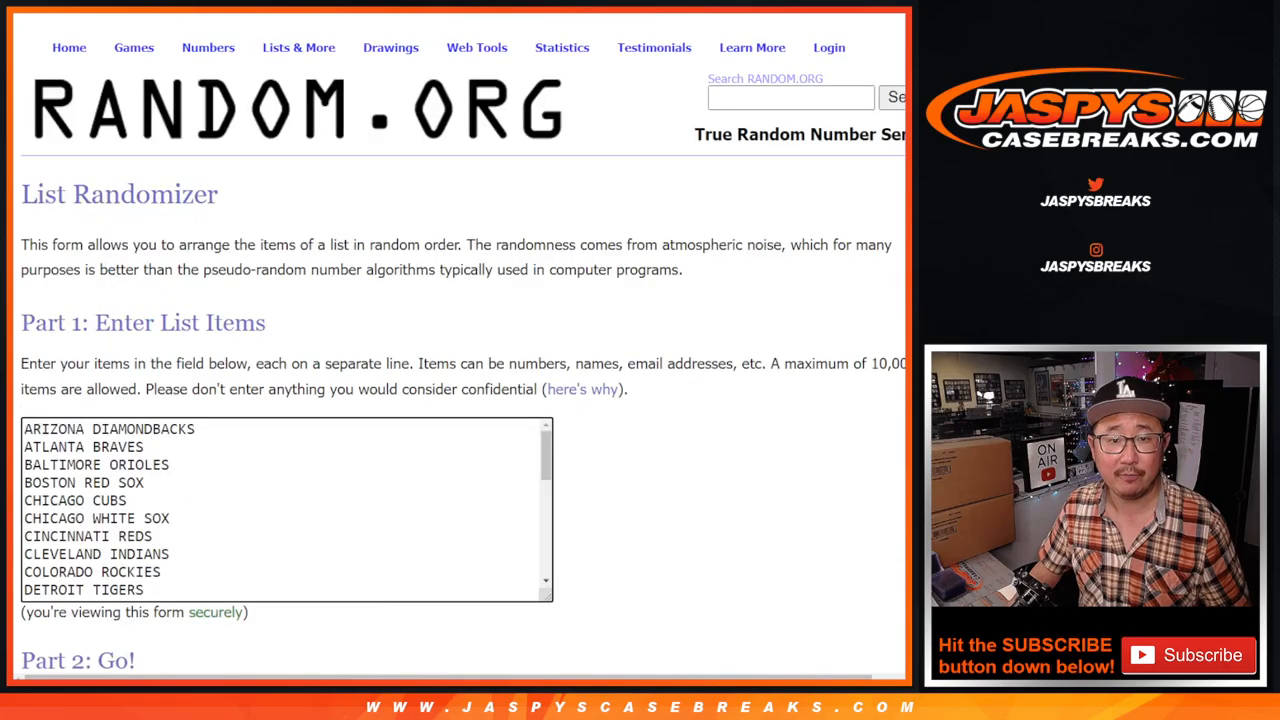
# Step: Randomize the MLB team list into a shuffled order
pyautogui.scroll(-3)
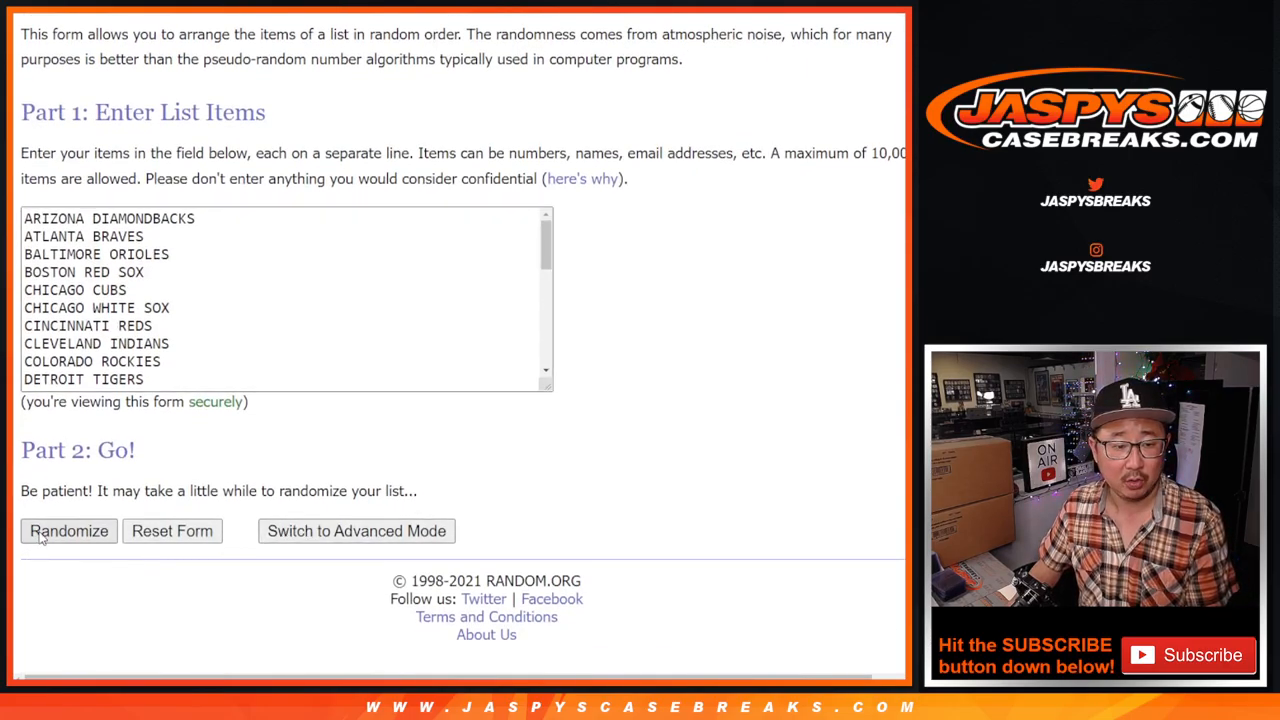
pyautogui.click(69, 531)
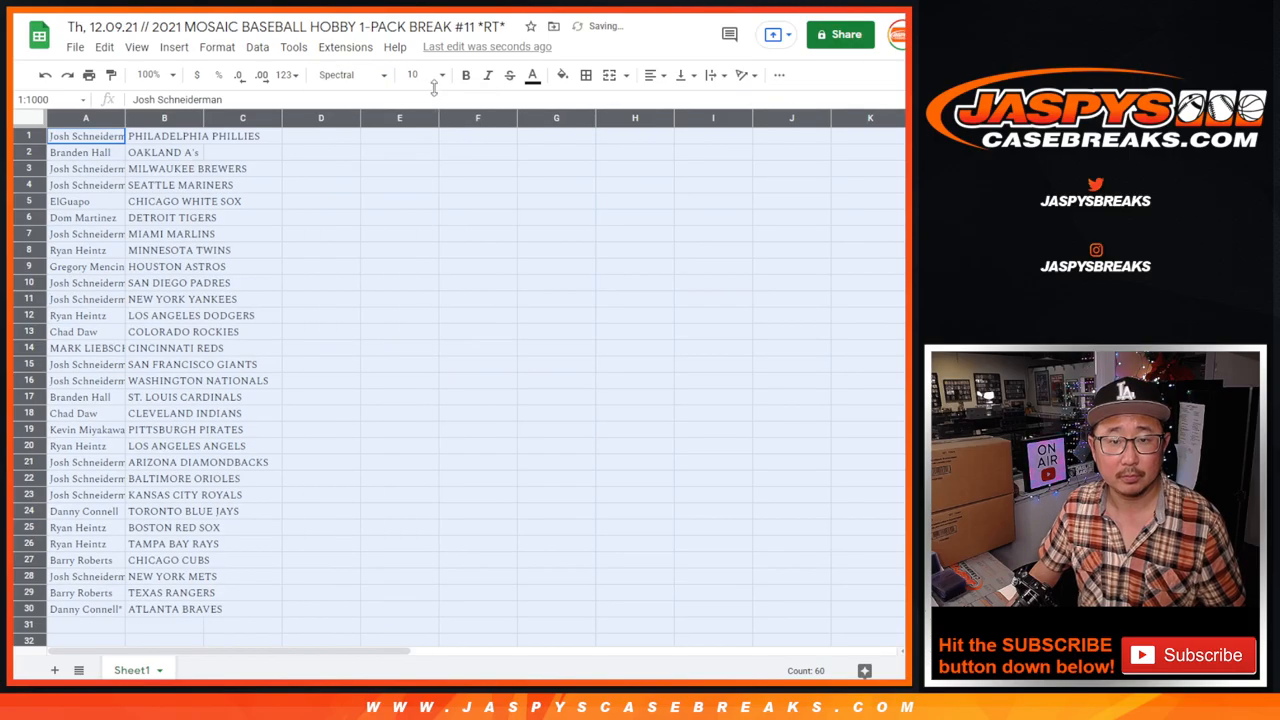
# Step: Enlarge the sheet view to 150 percent zoom to review the 30 name–team rows
pyautogui.click(148, 74)
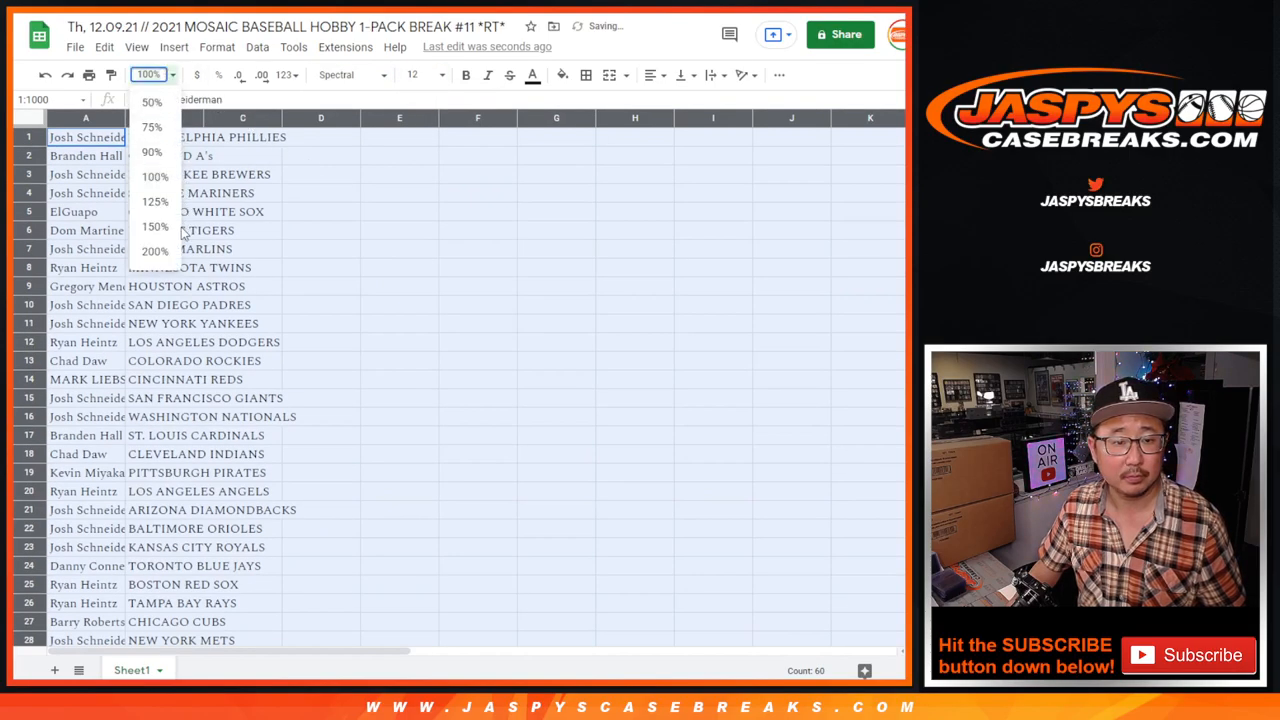
pyautogui.click(155, 201)
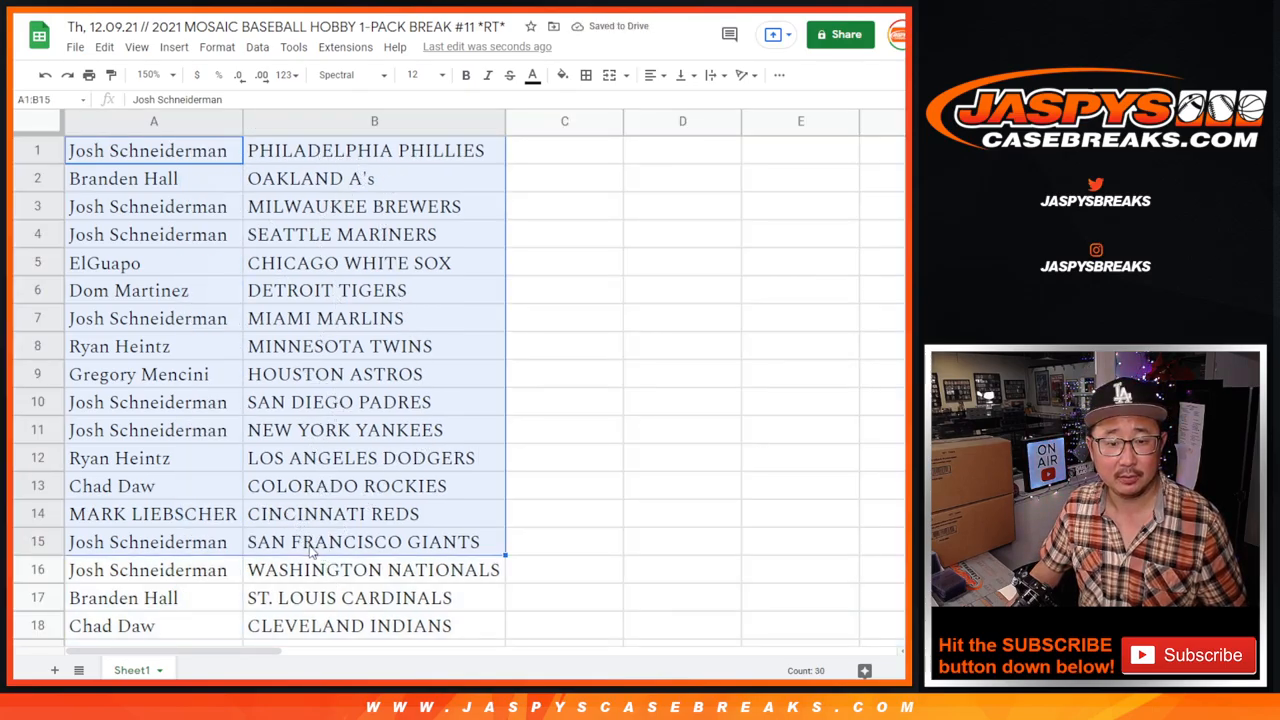
pyautogui.scroll(-3)
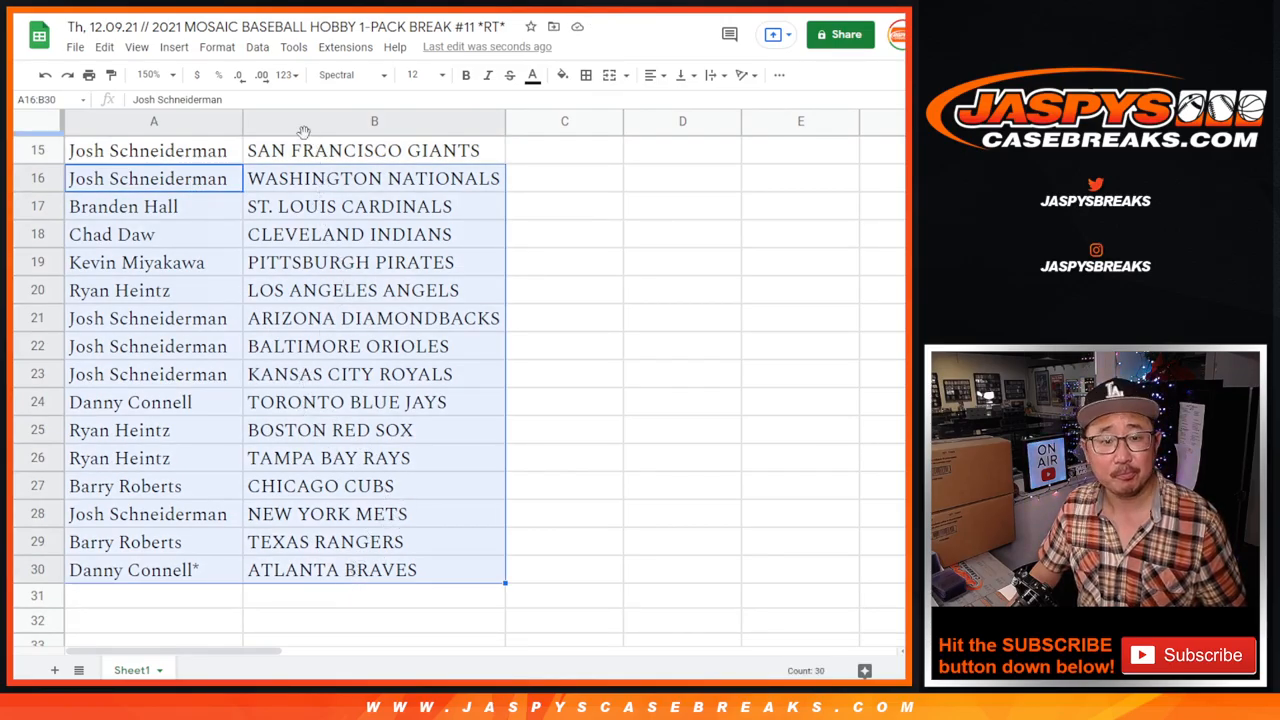
pyautogui.scroll(3)
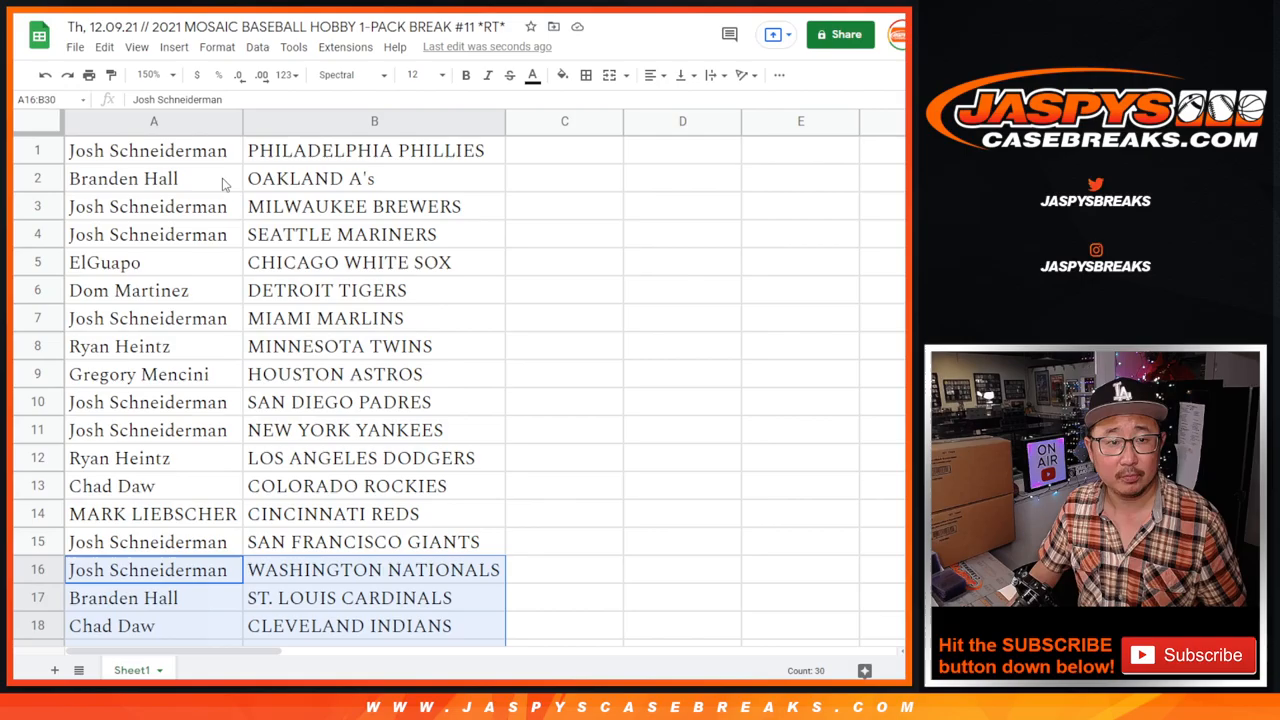
pyautogui.click(145, 74)
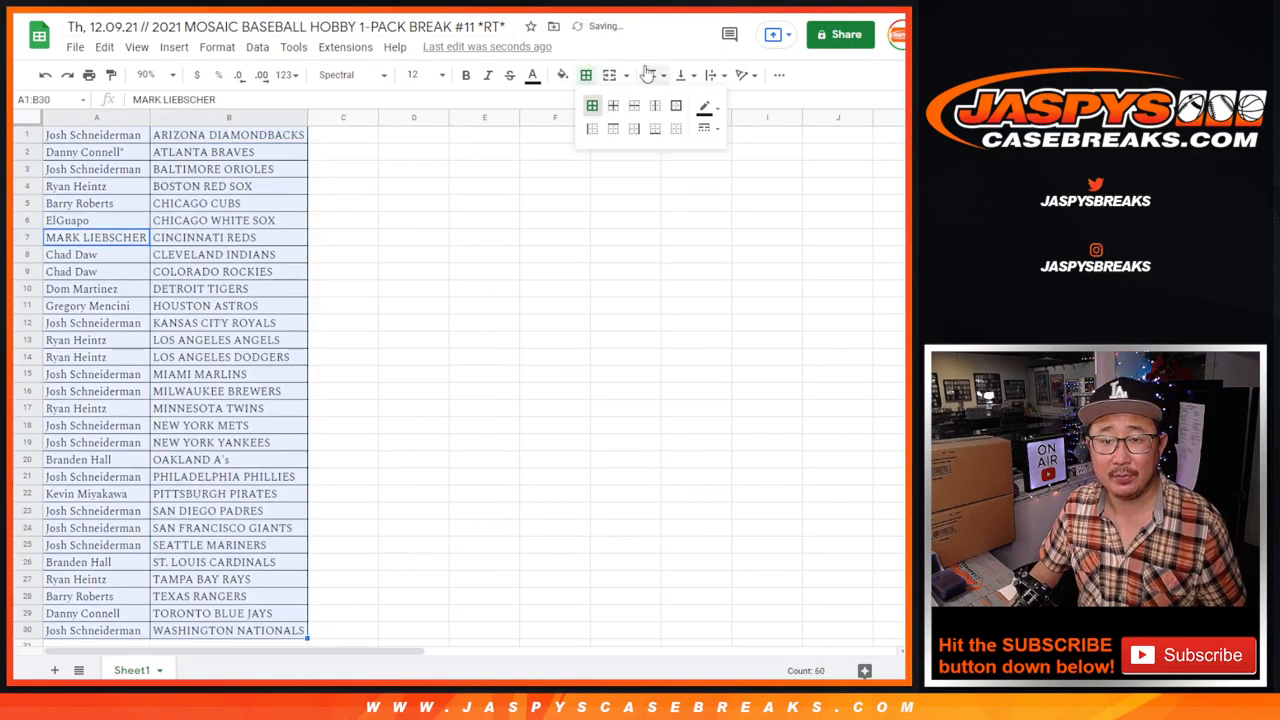
pyautogui.press('ctrl+p')
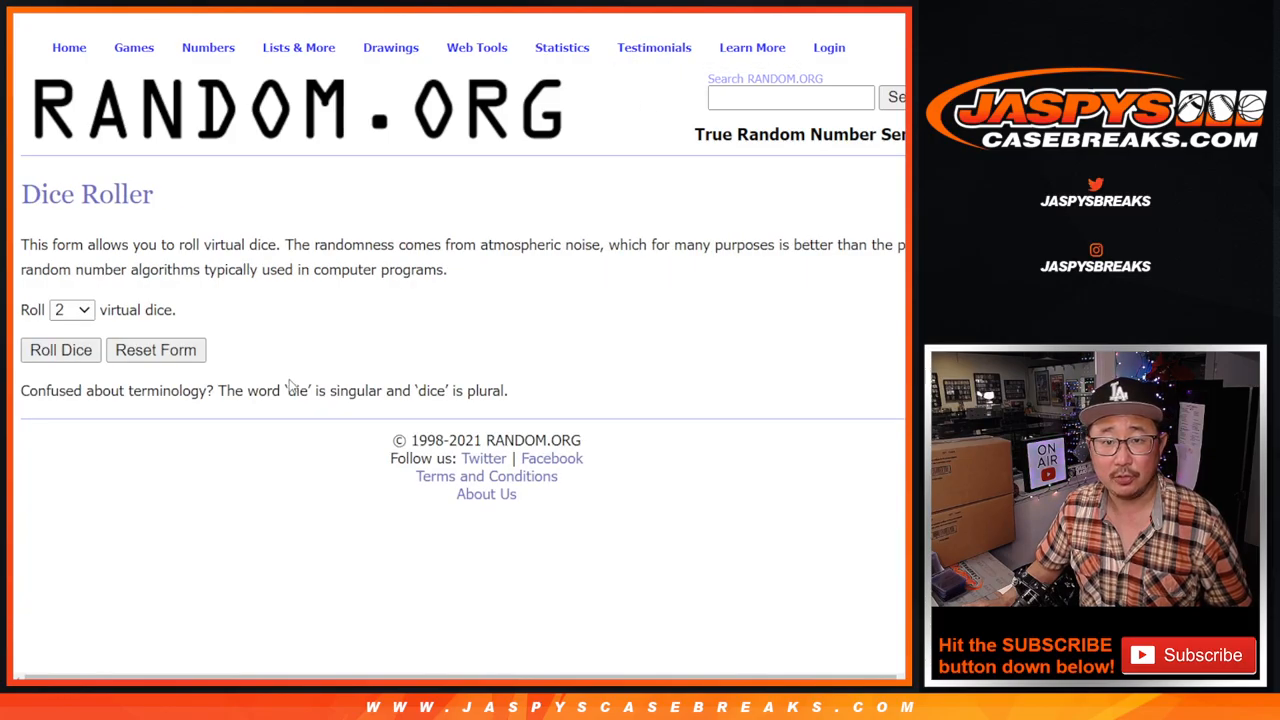
# Step: Reshuffle the 30 customer names one more time for the final giveaway order
pyautogui.click(60, 350)
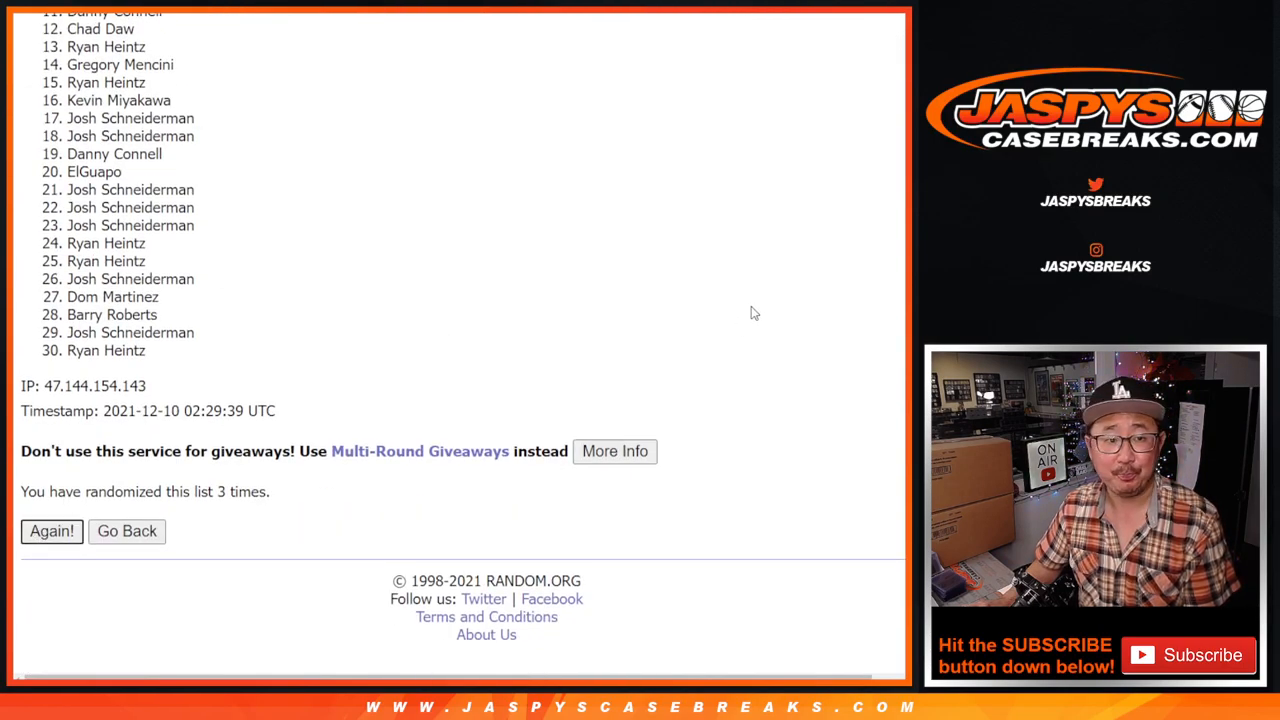
pyautogui.click(51, 531)
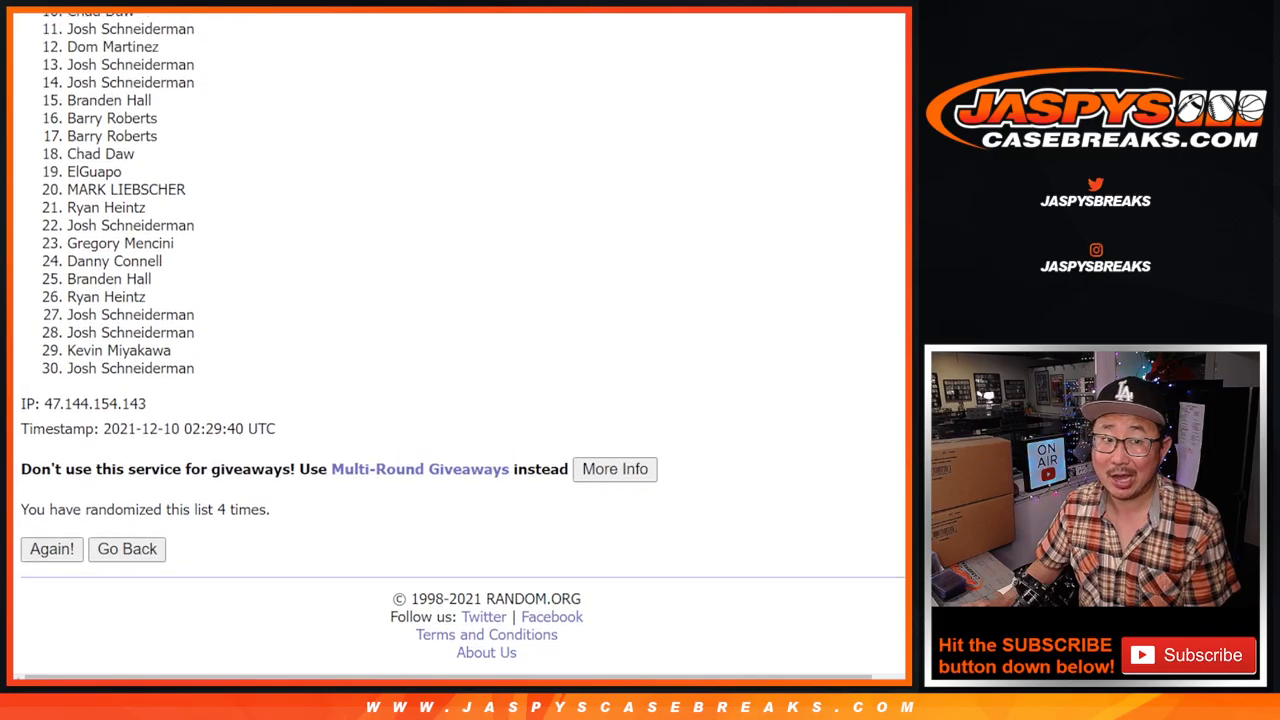
# Step: Scroll to the top of the results so the first eight winning names are in view
pyautogui.scroll(3)
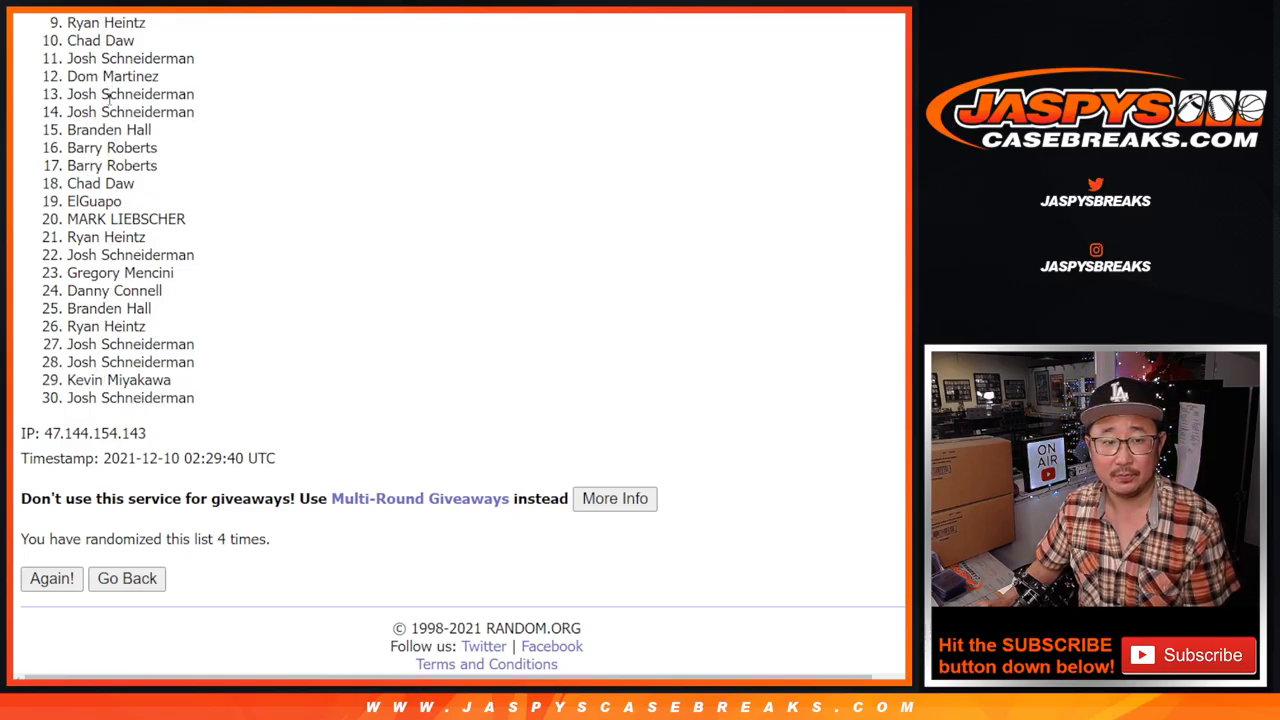
pyautogui.moveTo(473, 334)
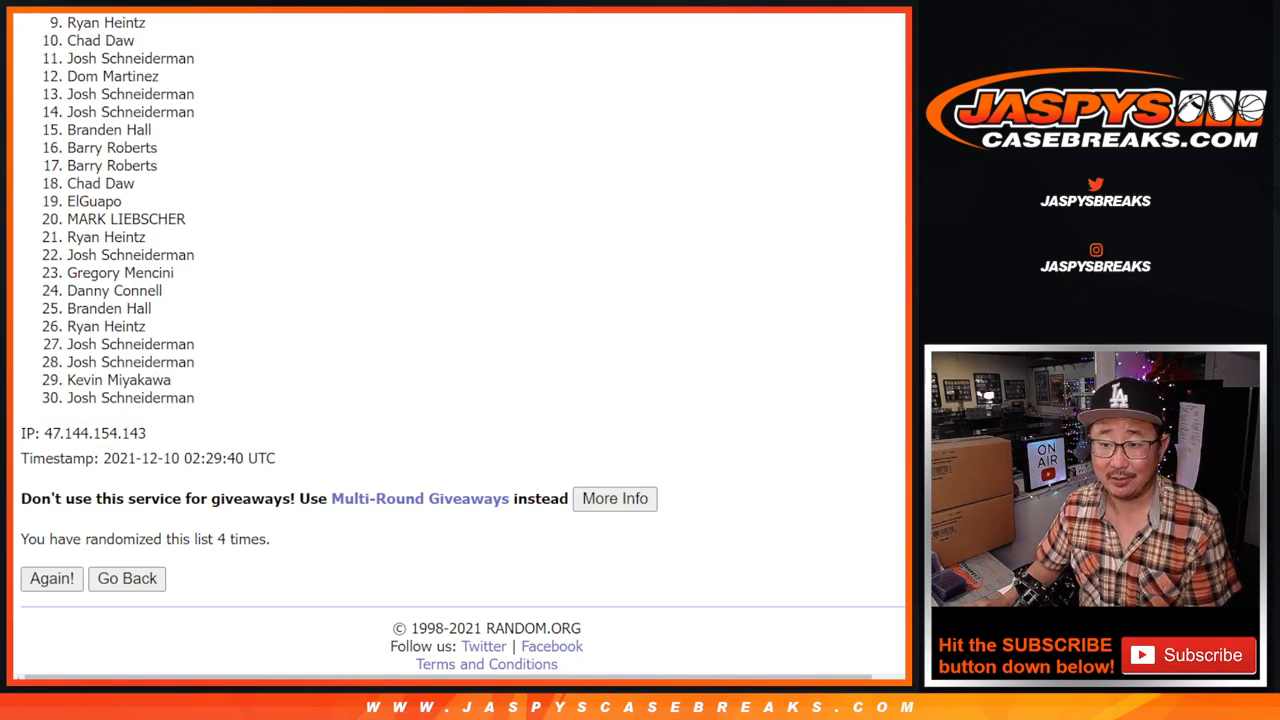
pyautogui.scroll(3)
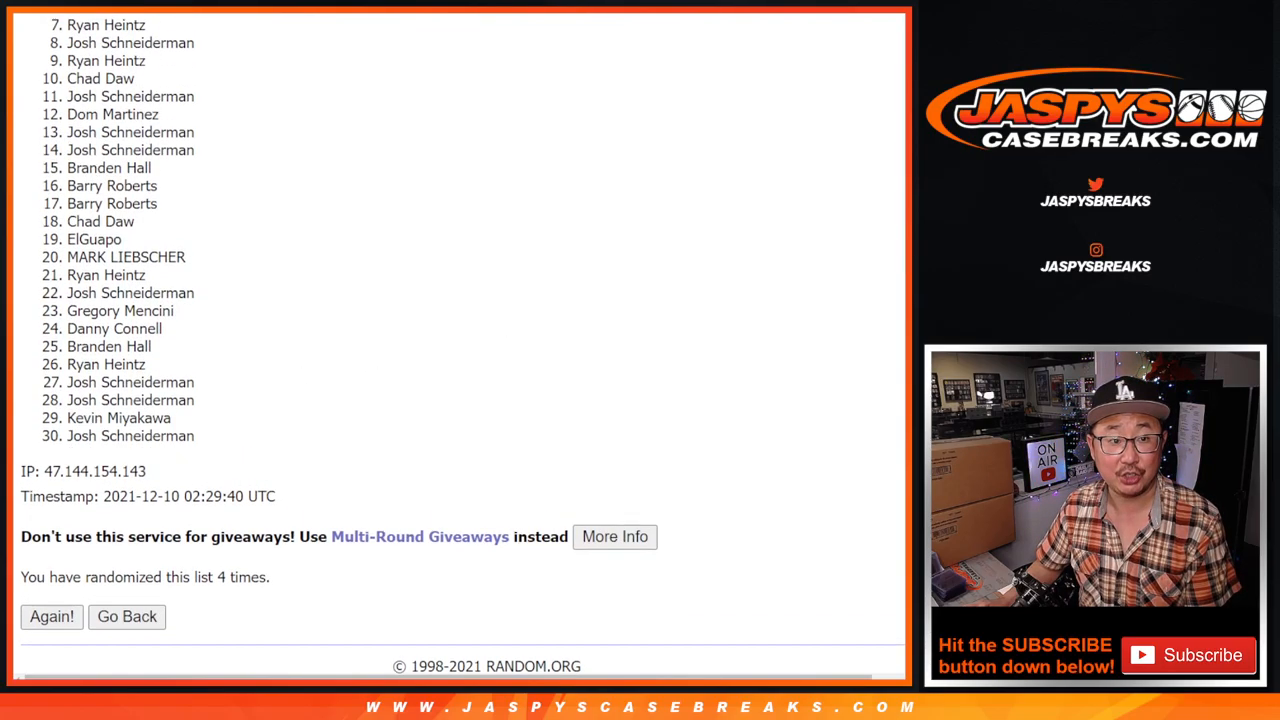
pyautogui.scroll(3)
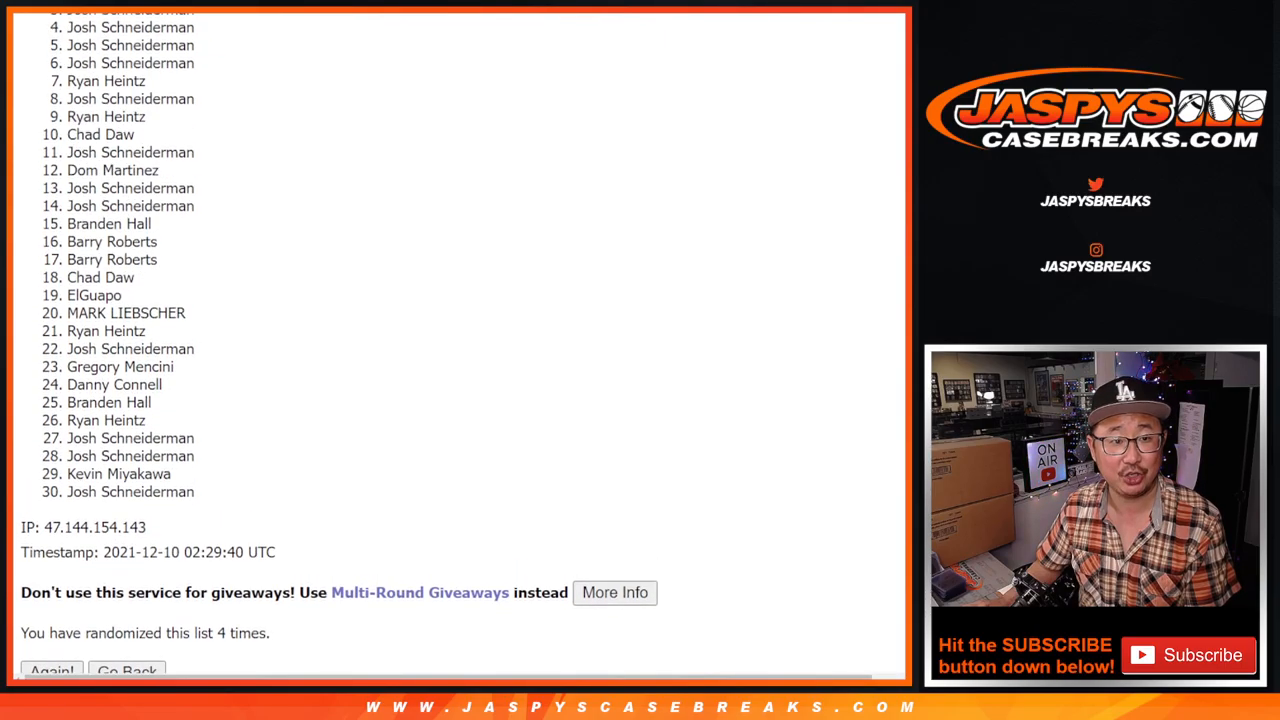
pyautogui.scroll(3)
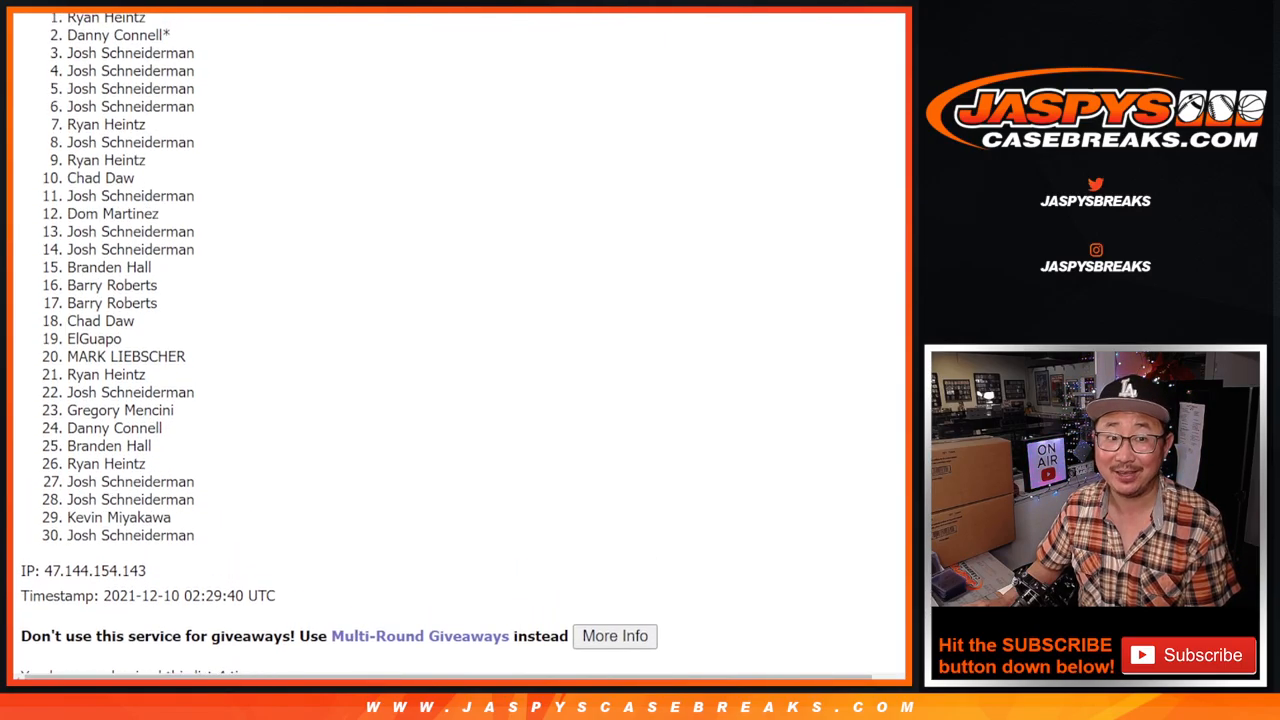
pyautogui.scroll(3)
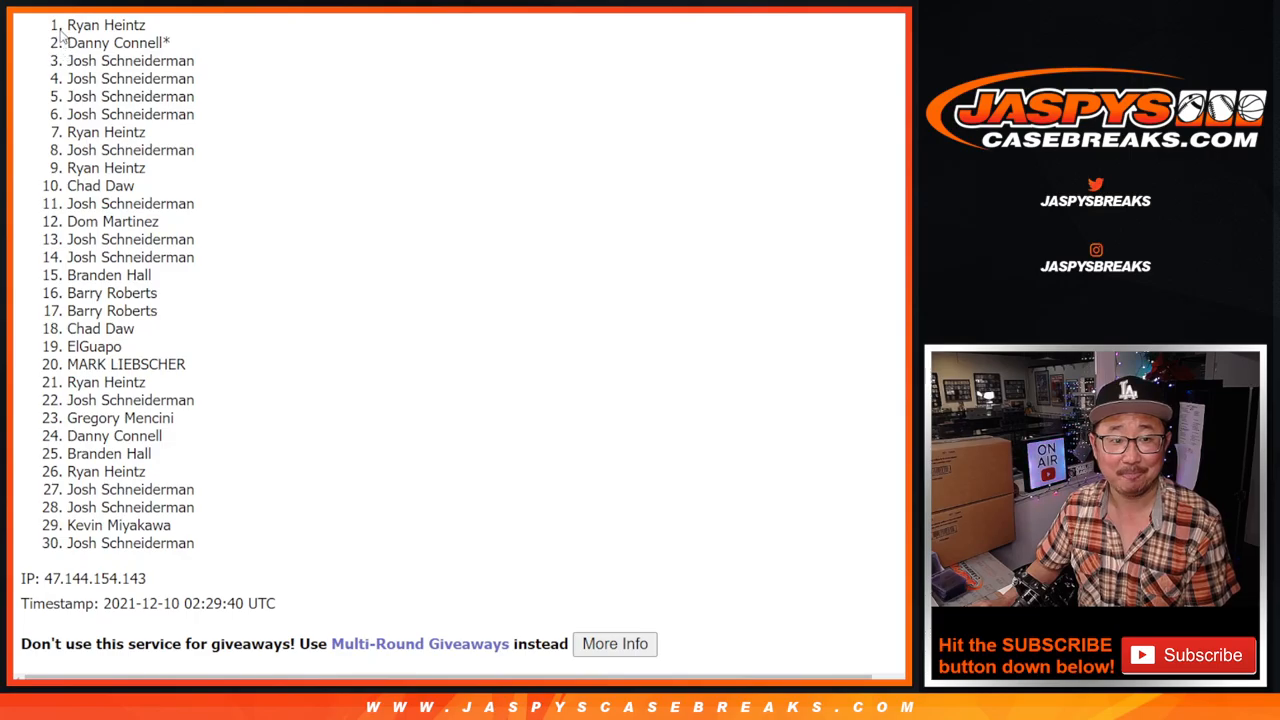